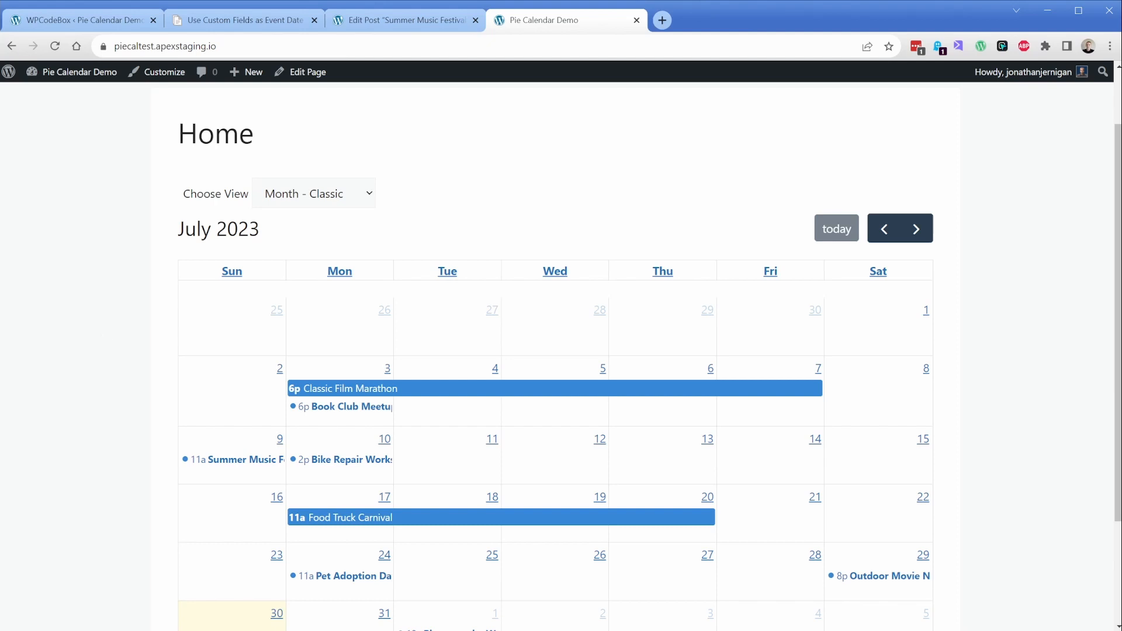
Step: Open the Summer Music Festival editor and compare its Jul 9 calendar start with its July 26–28 custom dates
left_click(404, 20)
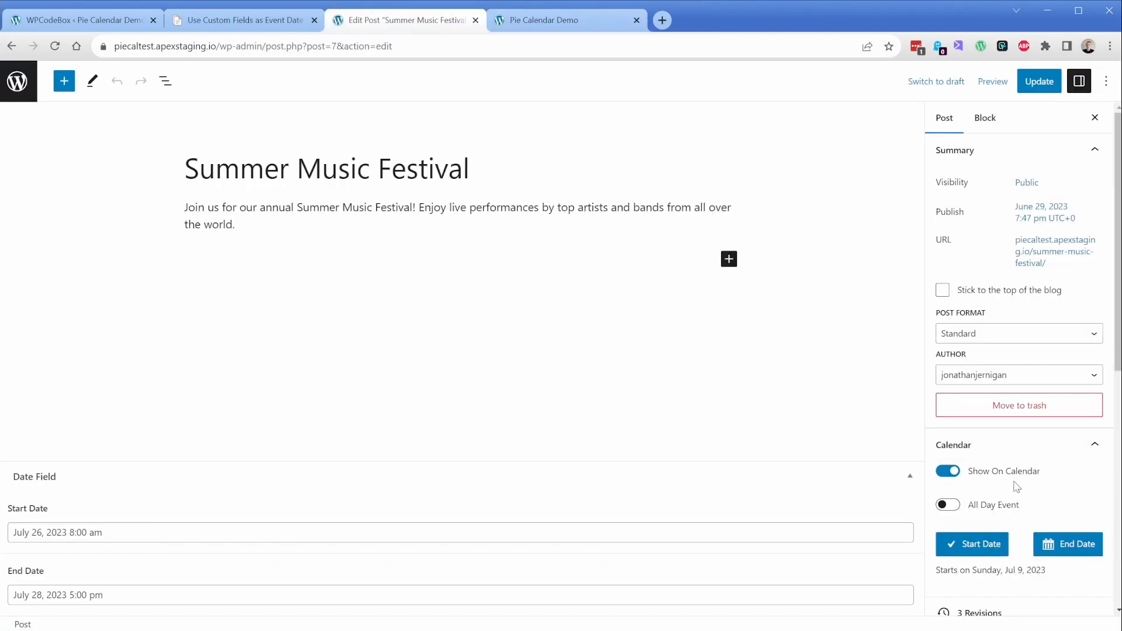
scroll("down", 3)
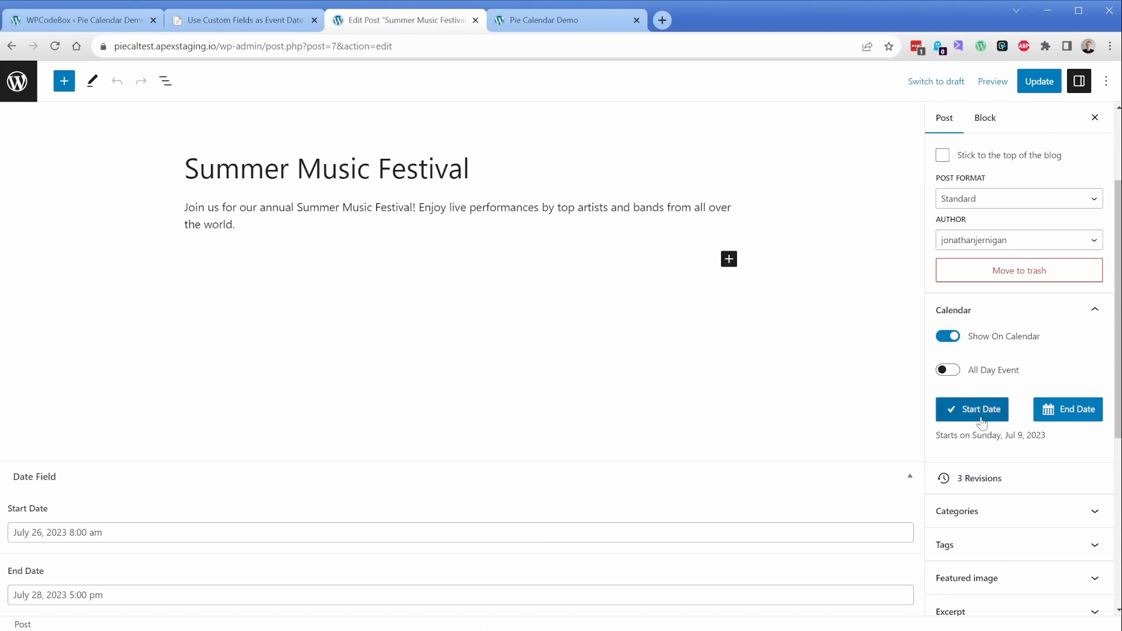
left_click(971, 408)
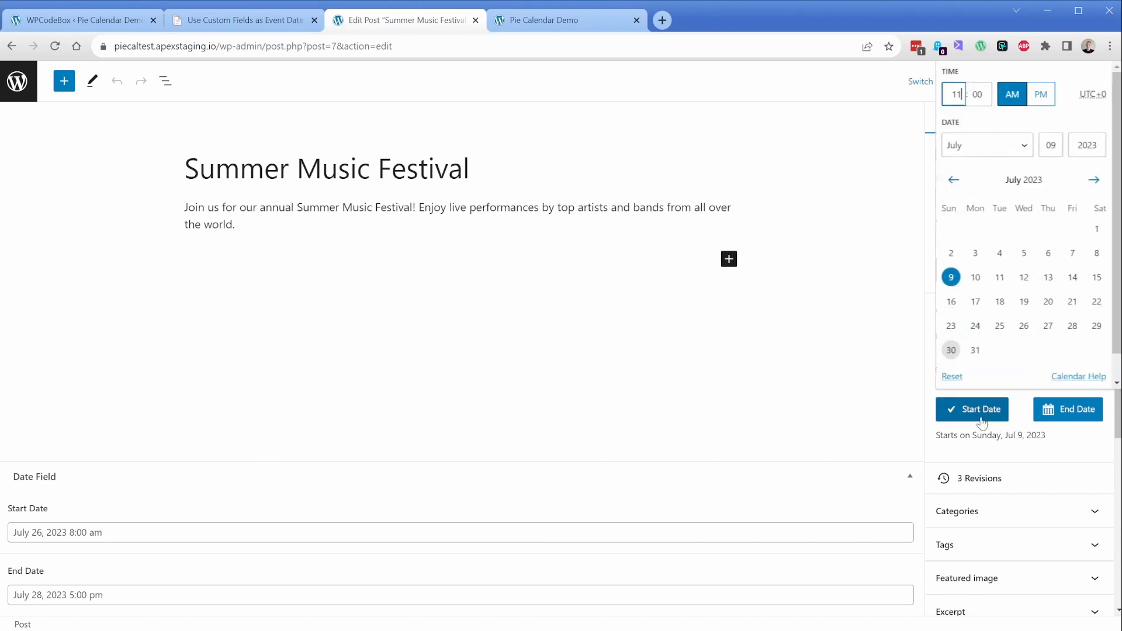
mouse_move(873, 458)
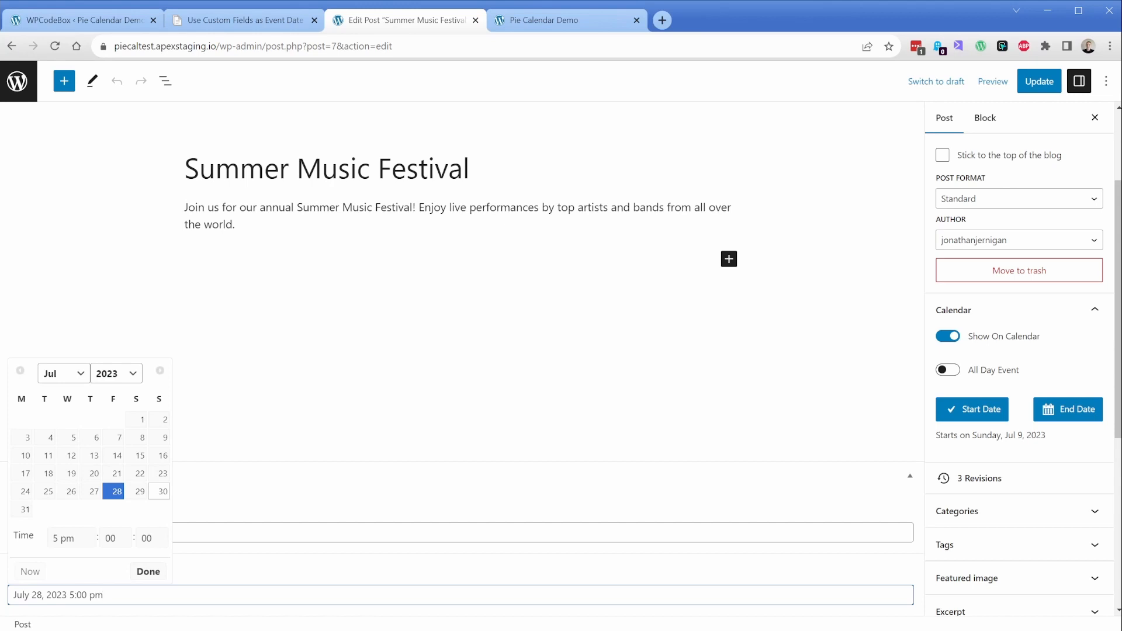
left_click(147, 571)
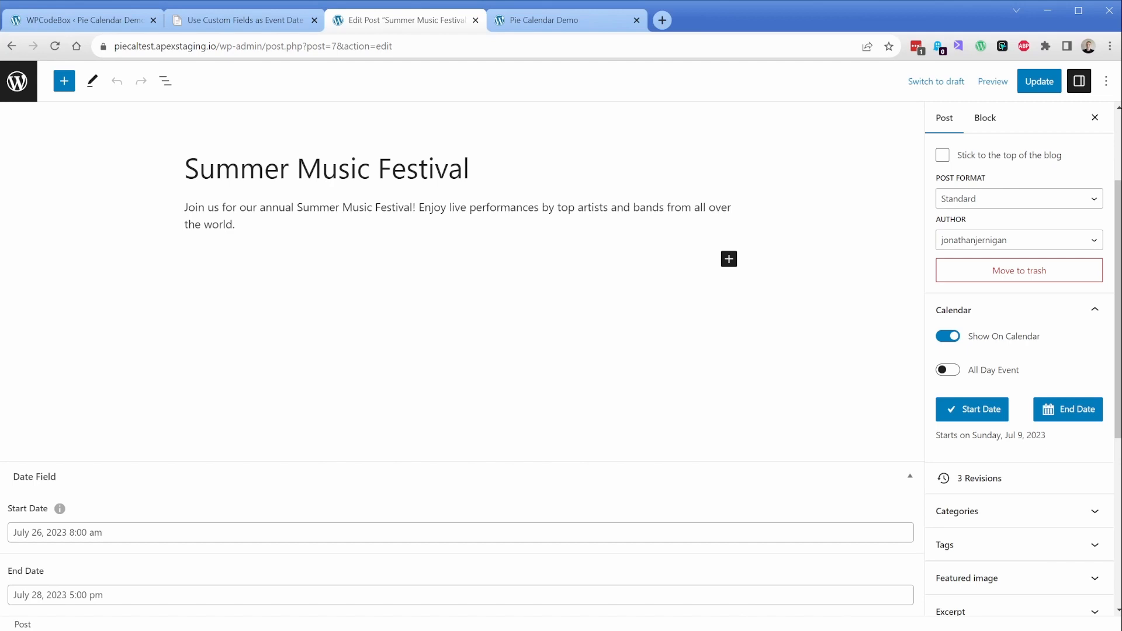
mouse_move(972, 409)
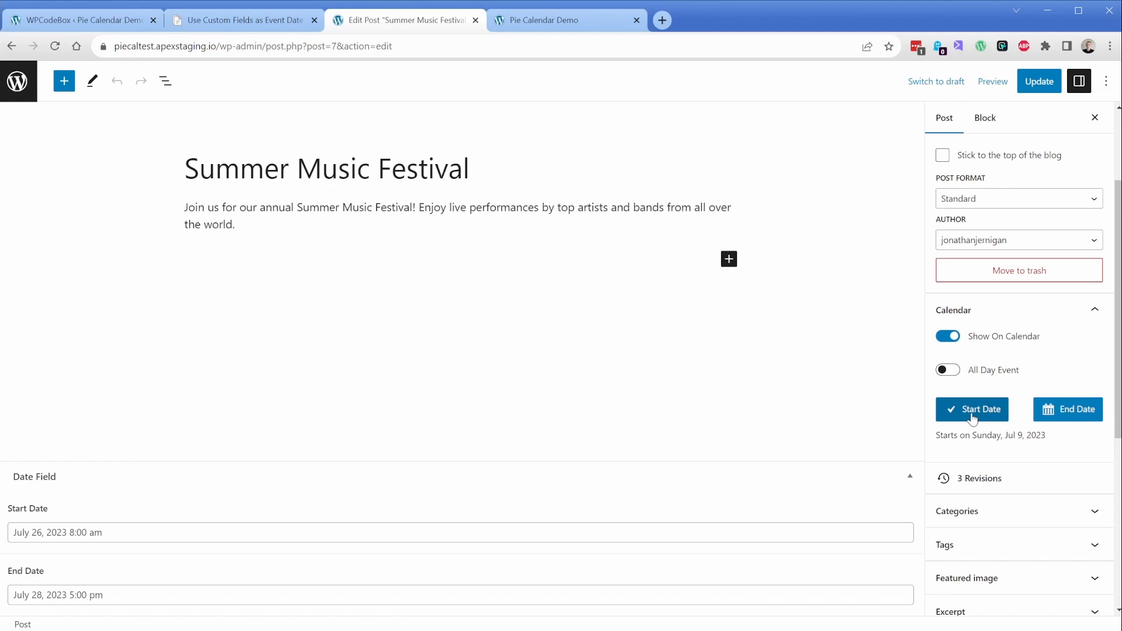
Step: Copy the Pie Calendar Docs sample code for custom-field event dates and go to the new WPCodeBox snippet
left_click(242, 20)
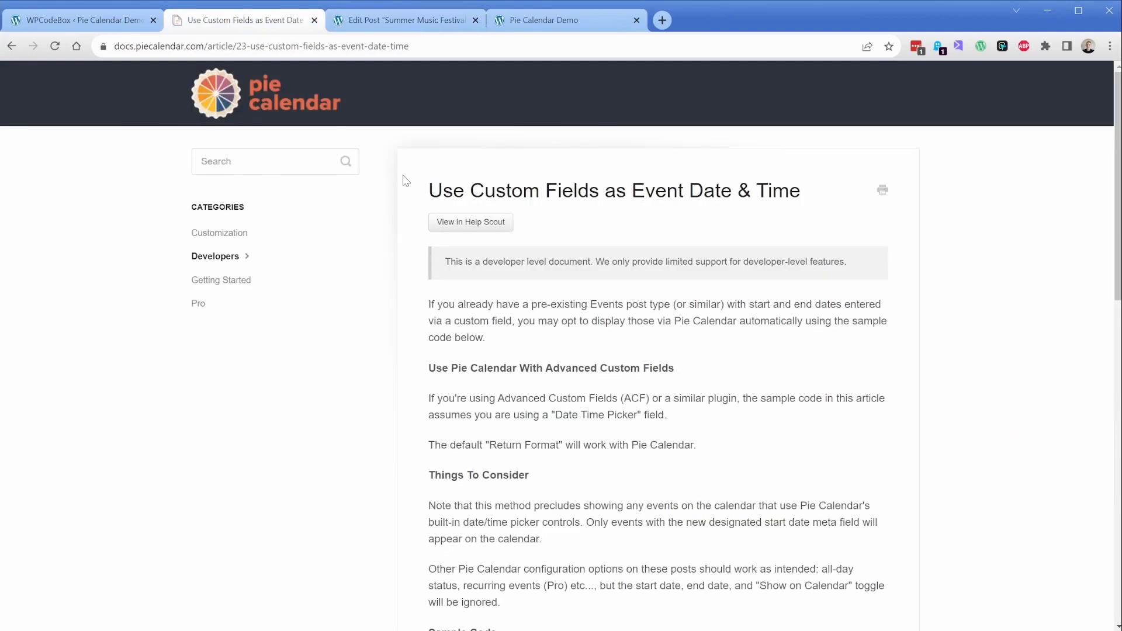
mouse_move(406, 232)
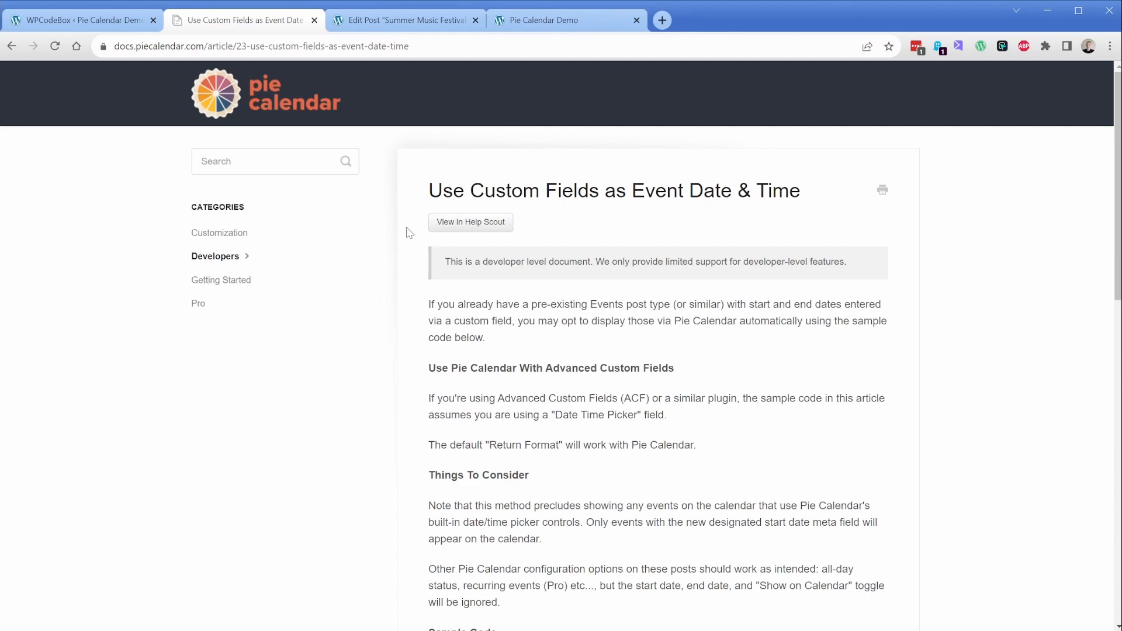
scroll("down", 3)
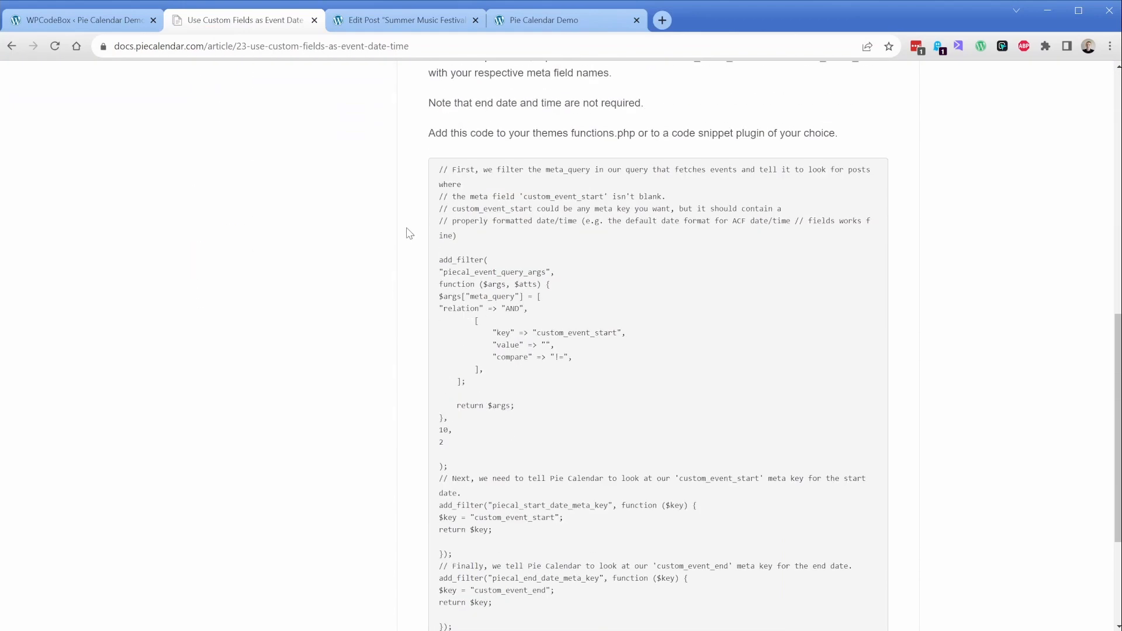
scroll("down", 3)
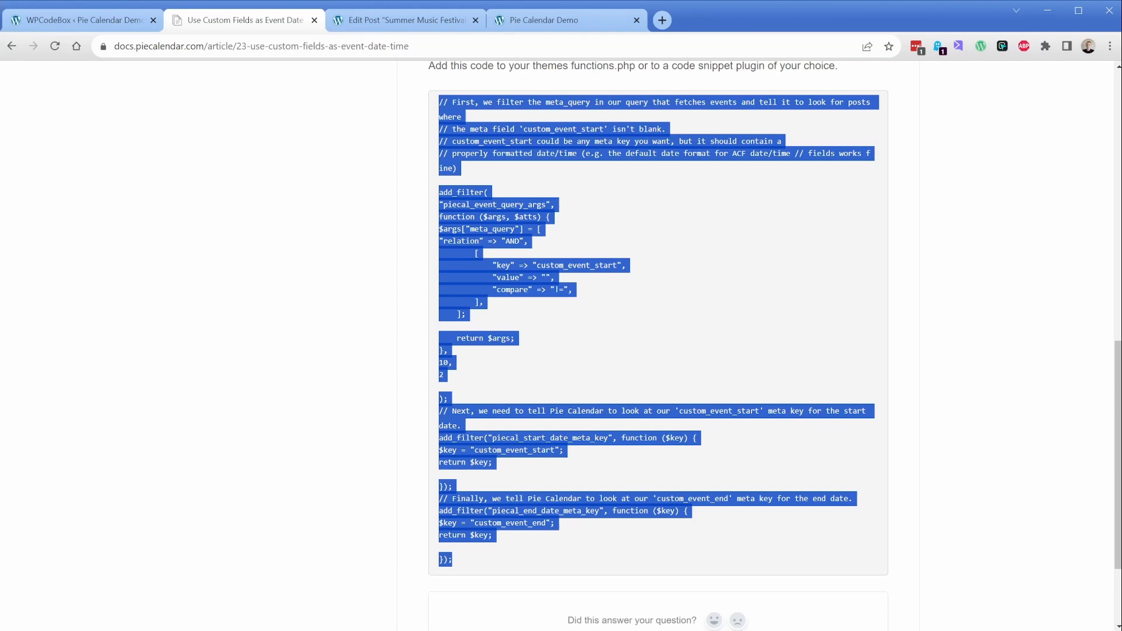
left_click(78, 20)
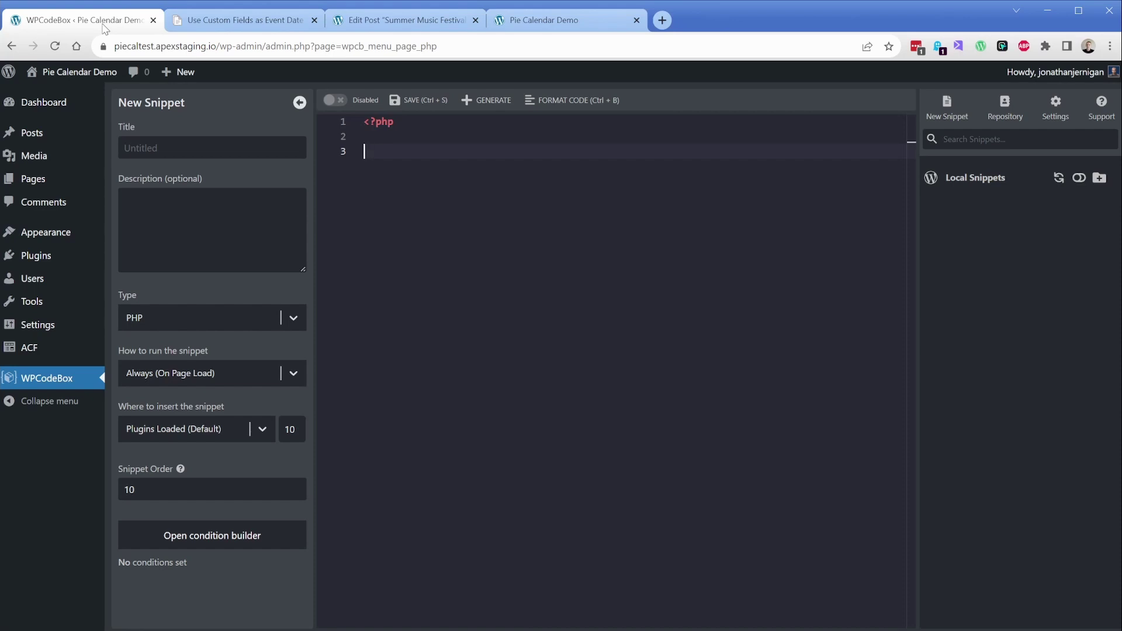
Step: Title the snippet 'Use ACF for Pie Calendar' and paste in the copied filter code
left_click(212, 147)
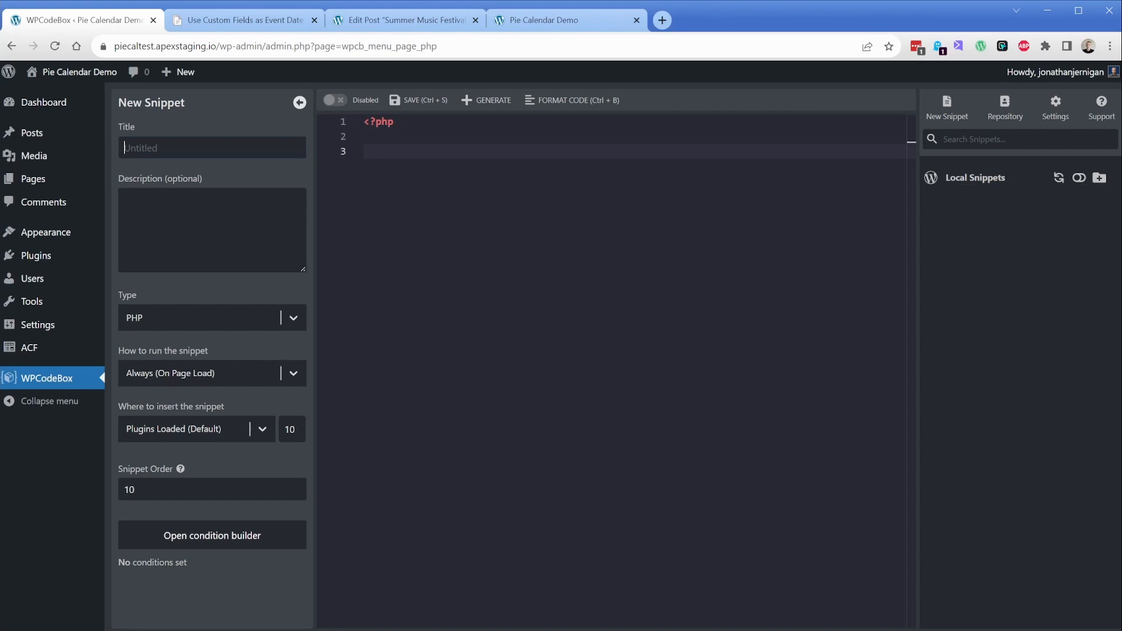
type("Use ACF for")
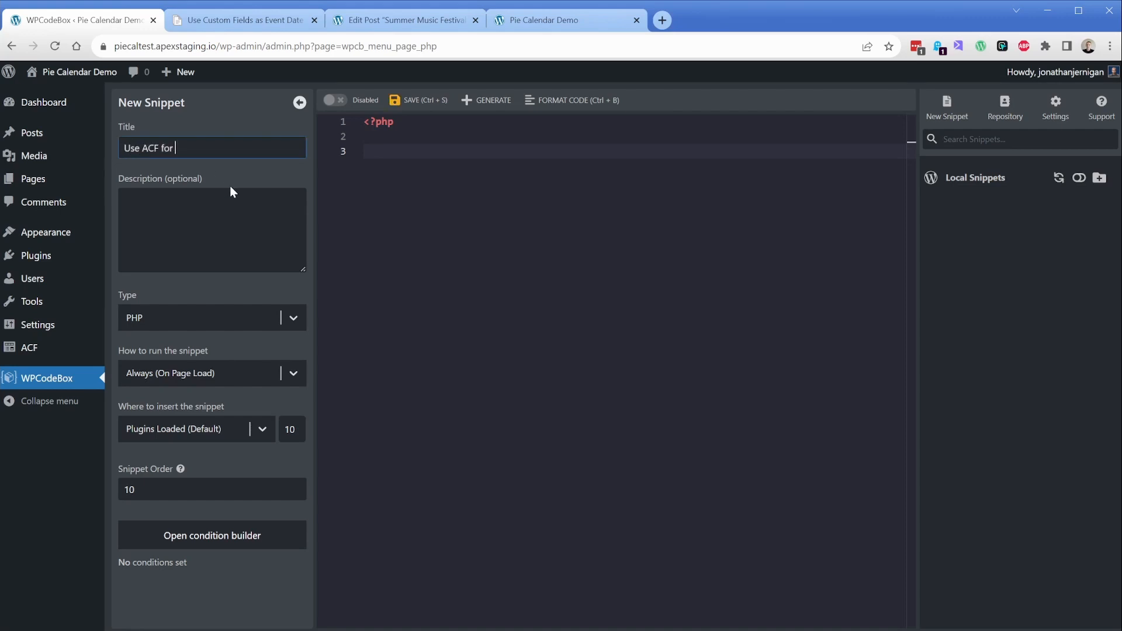
type("Pie Calendar")
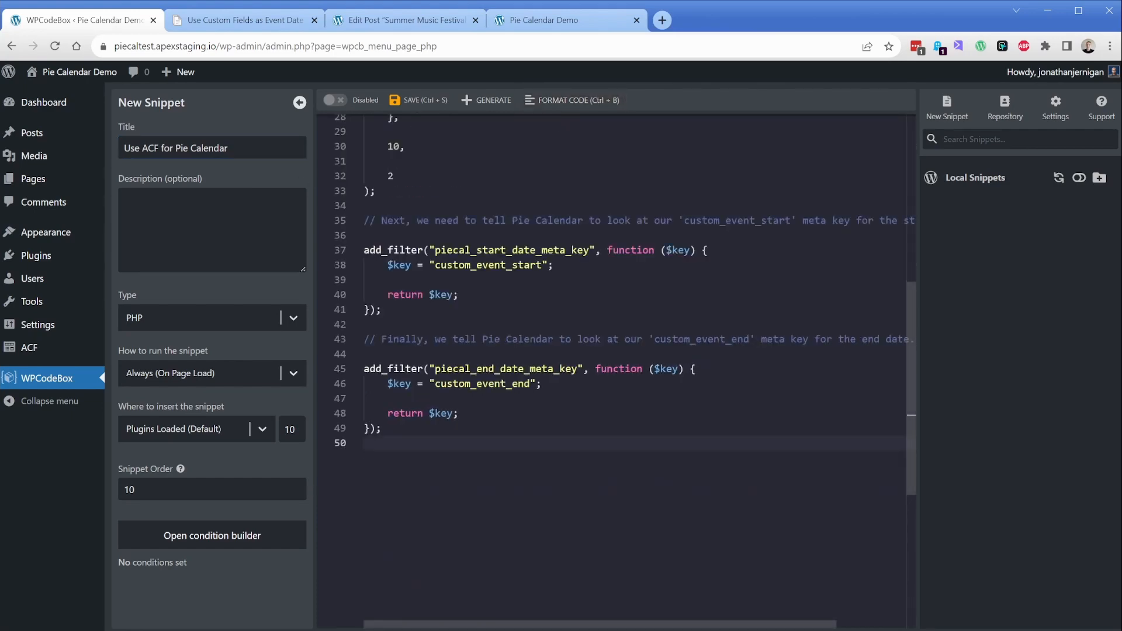
scroll("up", 3)
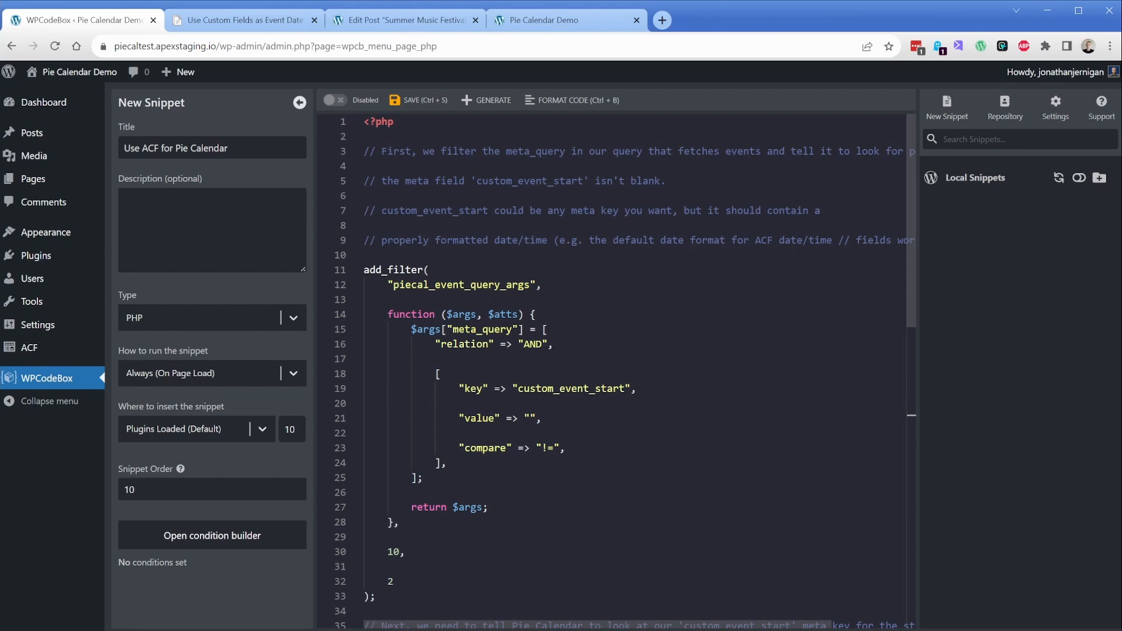
mouse_move(140, 370)
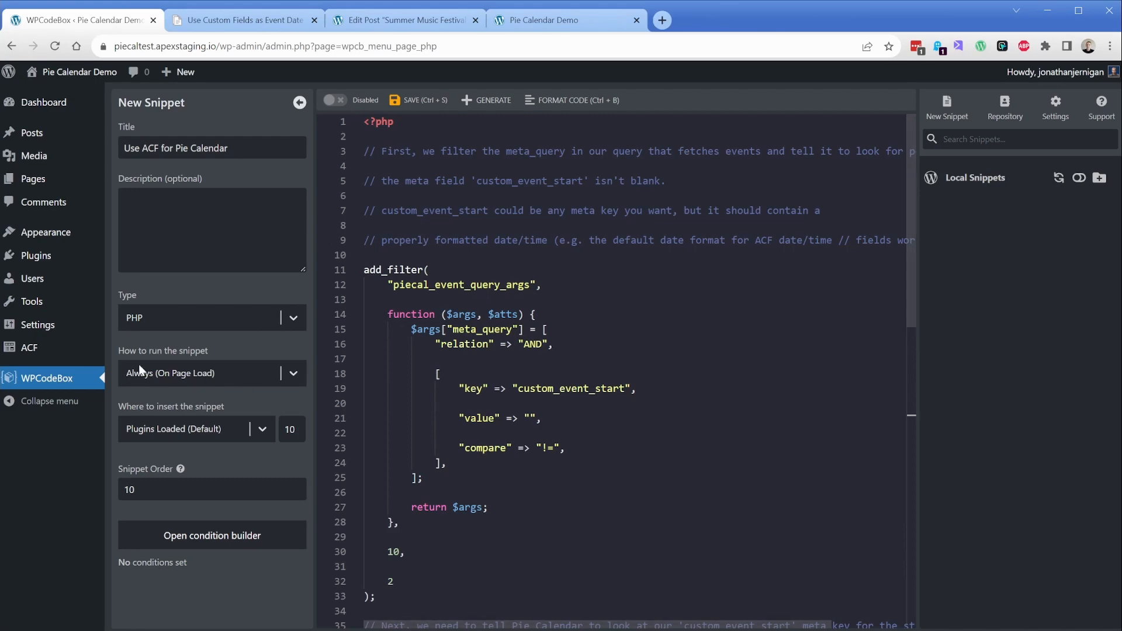
Step: Look up the start_date and end_date field names in the ACF Date Field group
left_click(29, 347)
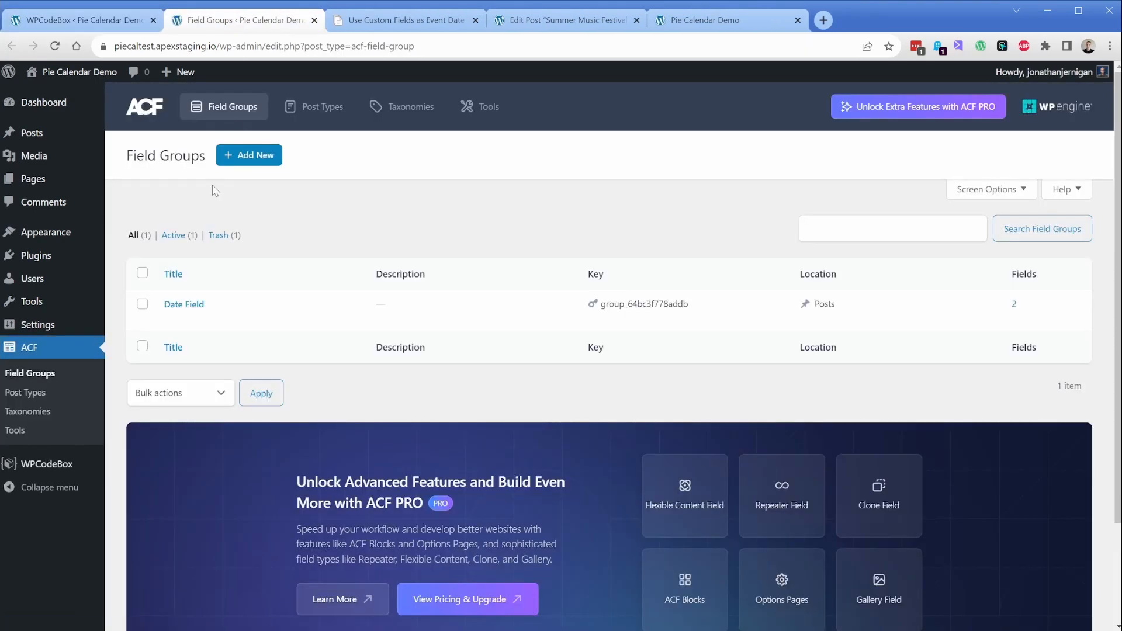
left_click(184, 304)
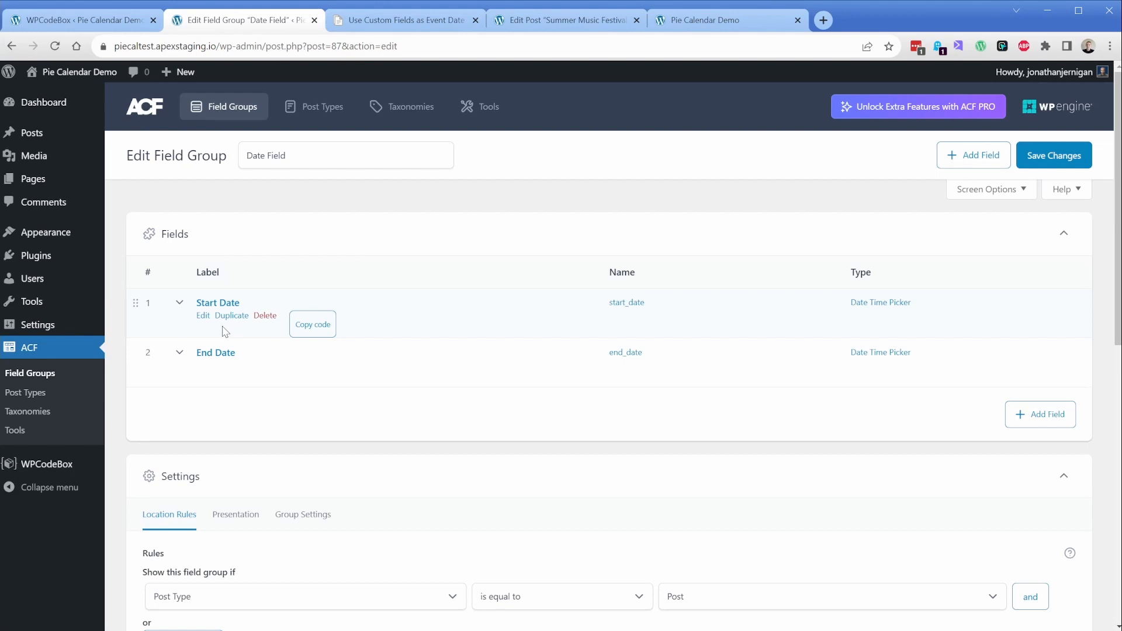
mouse_move(880, 302)
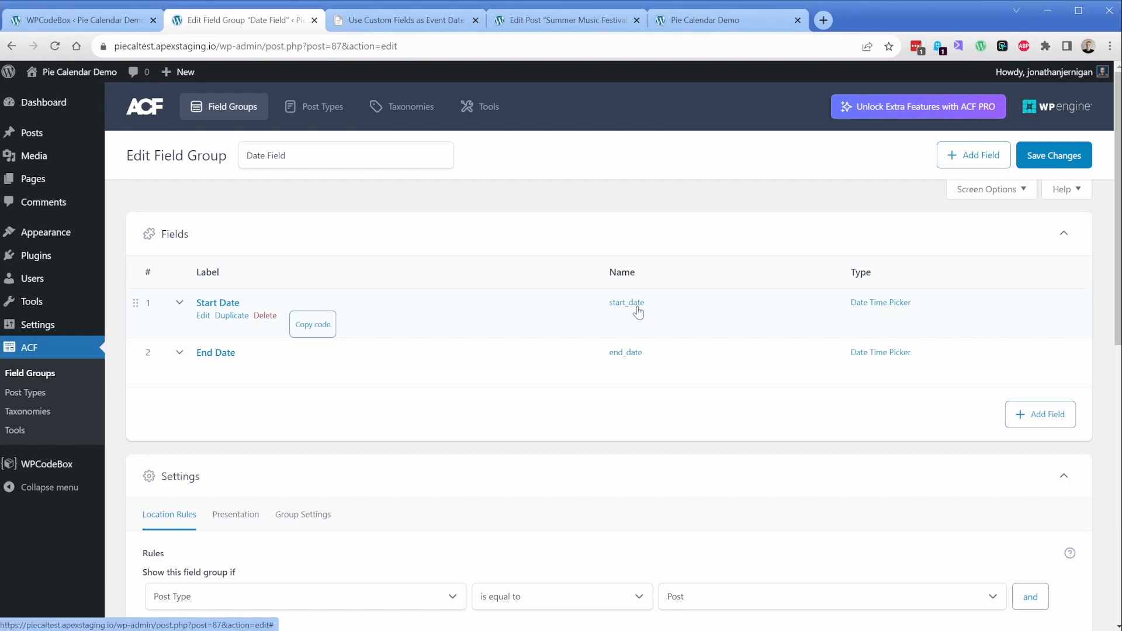
left_click(312, 324)
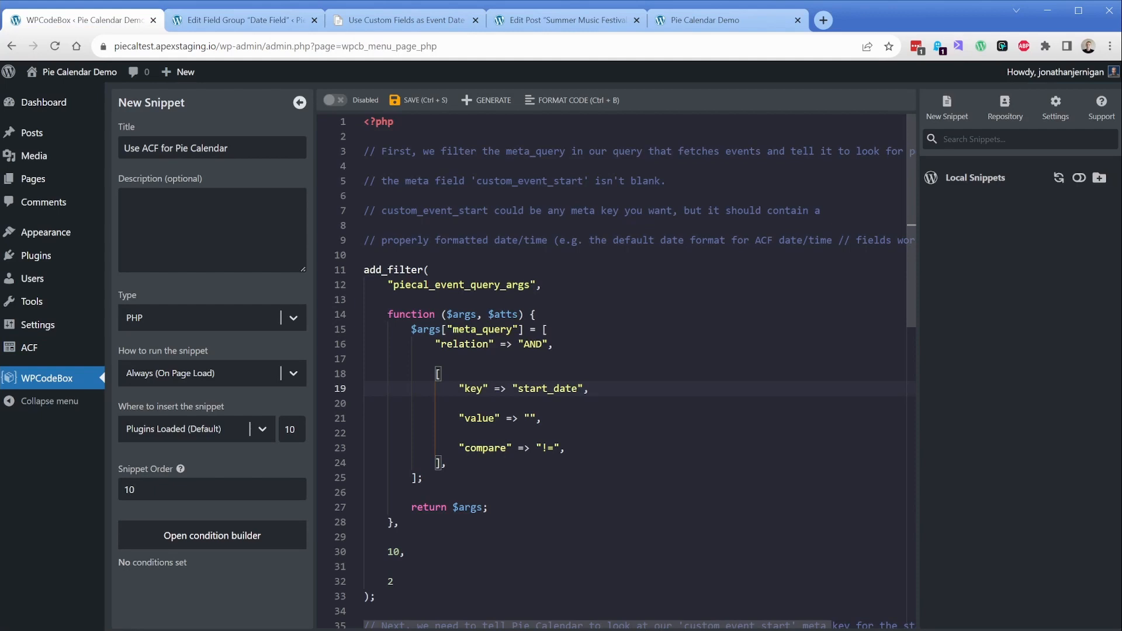
Step: Change the snippet's meta keys to start_date and end_date, then save and enable it
left_click(393, 403)
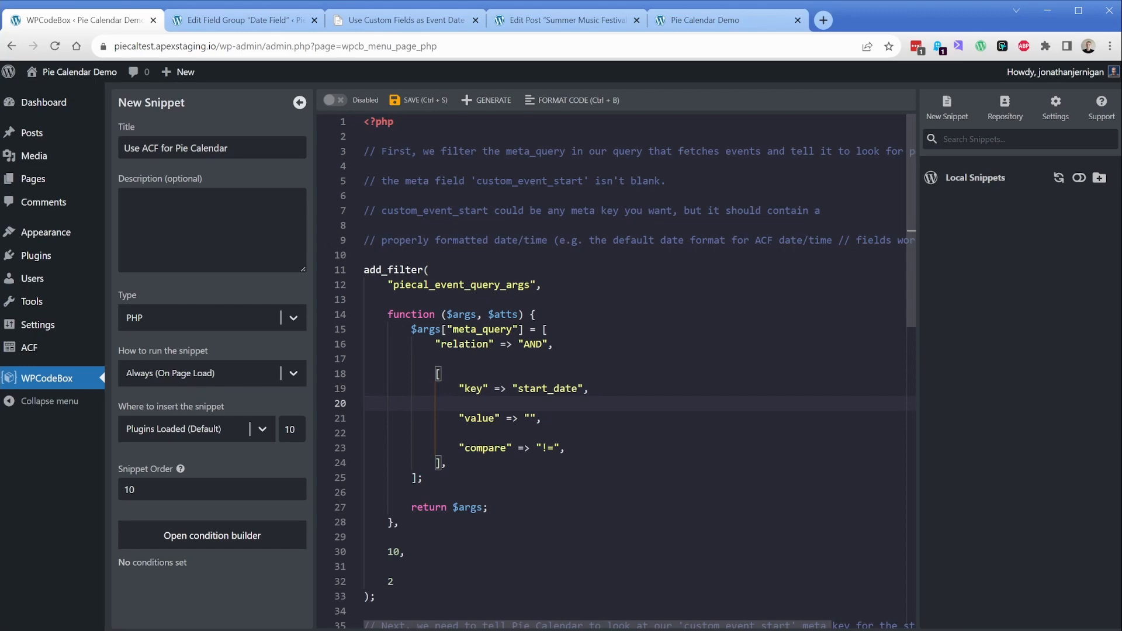
scroll("down", 3)
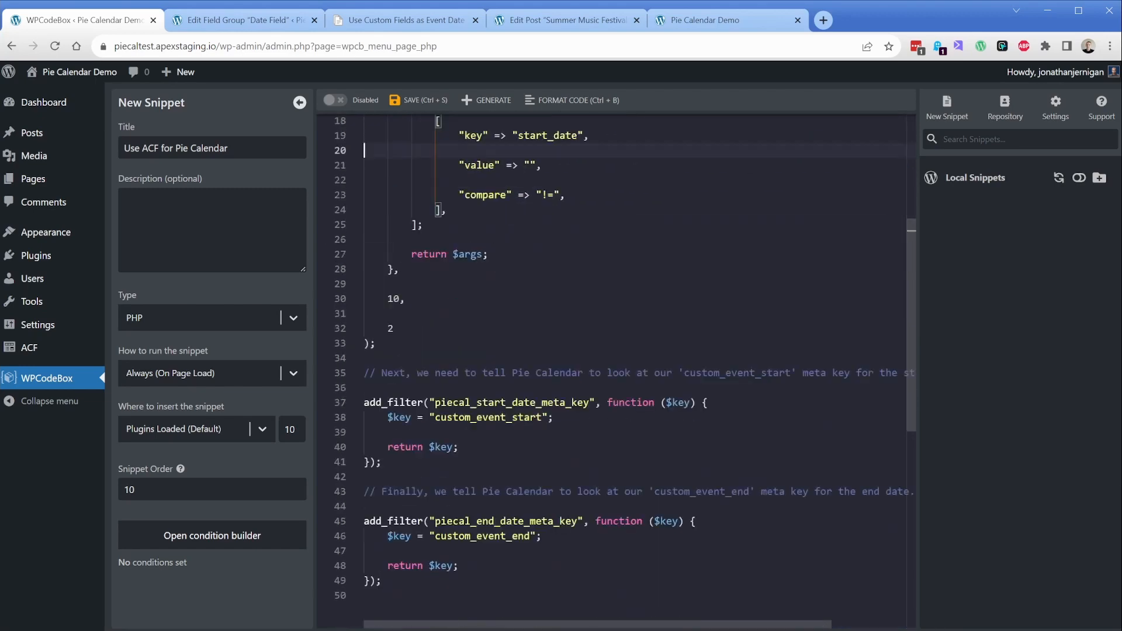
scroll("down", 3)
type("_date")
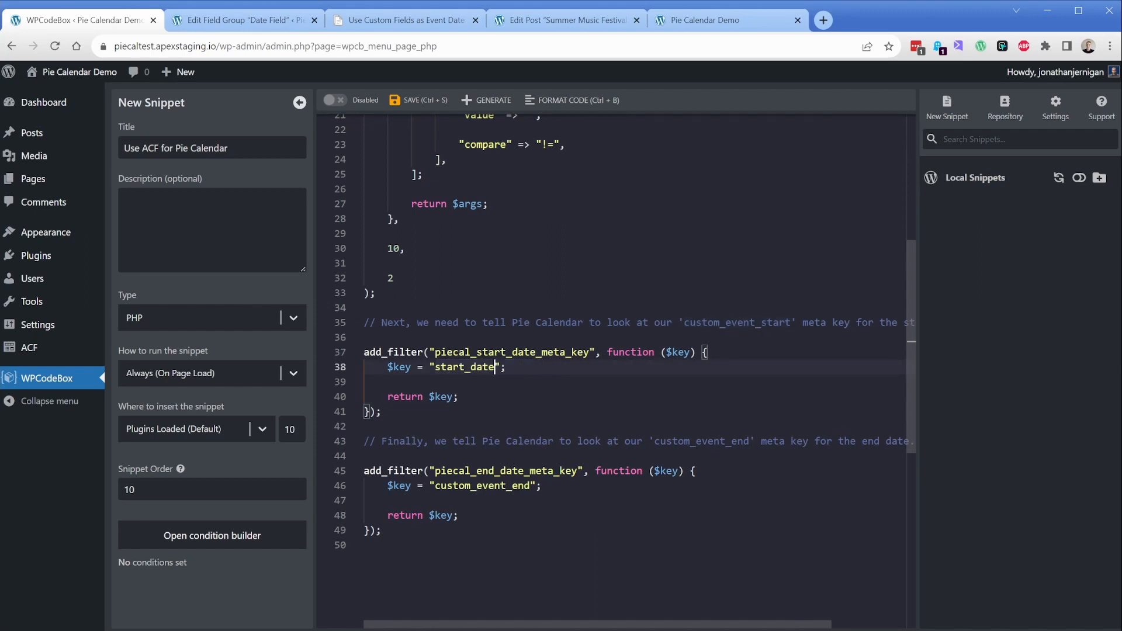
double_click(481, 485)
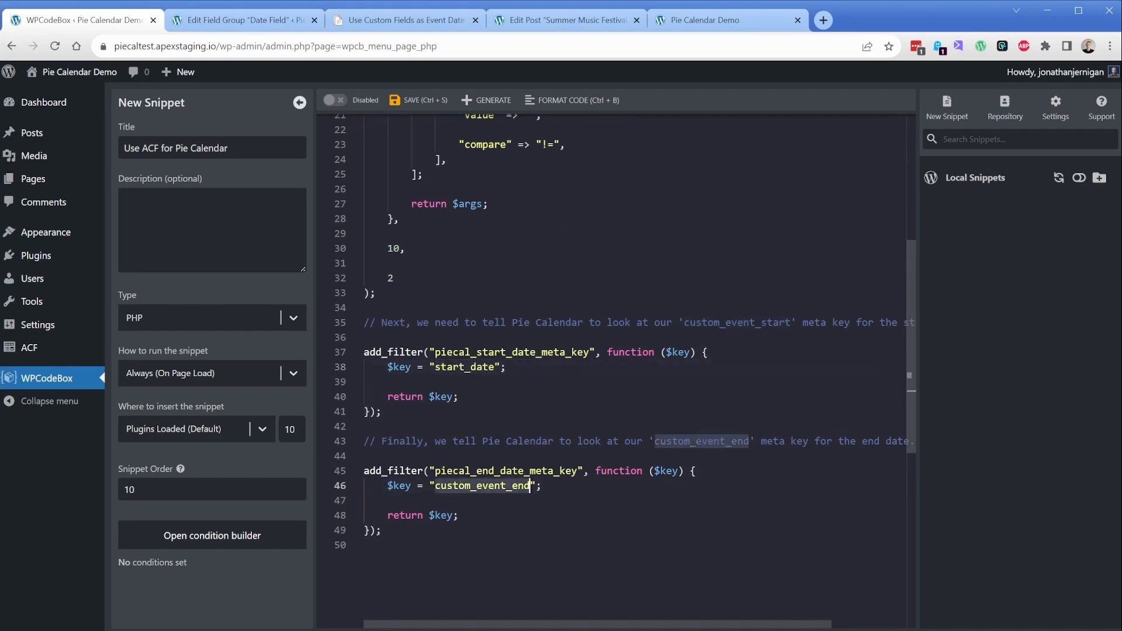
type("start_date")
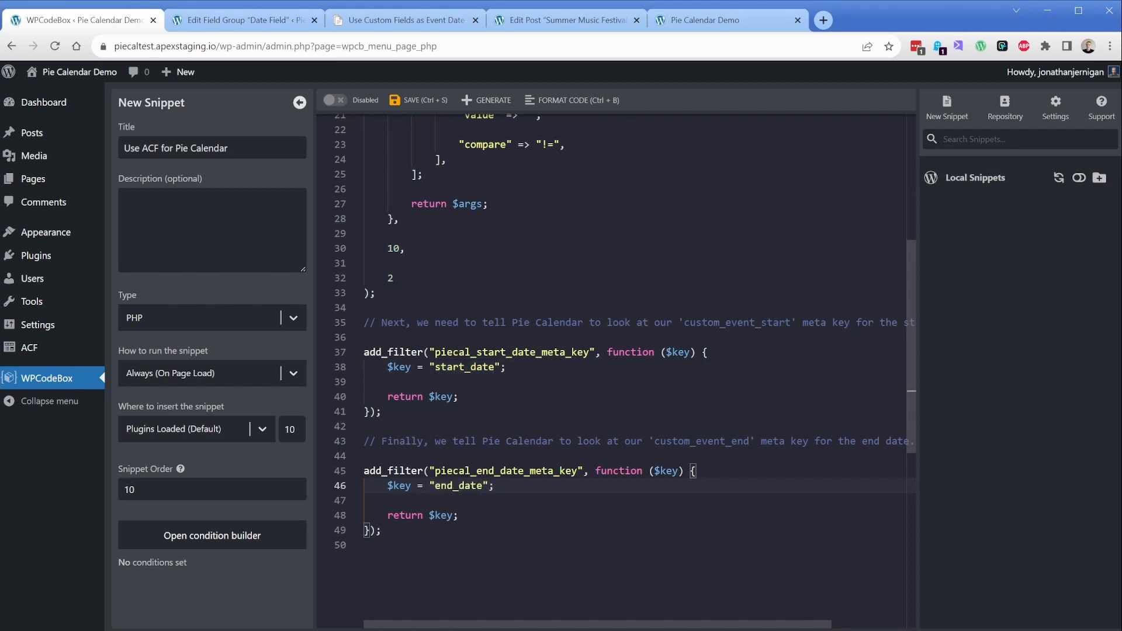
left_click(417, 99)
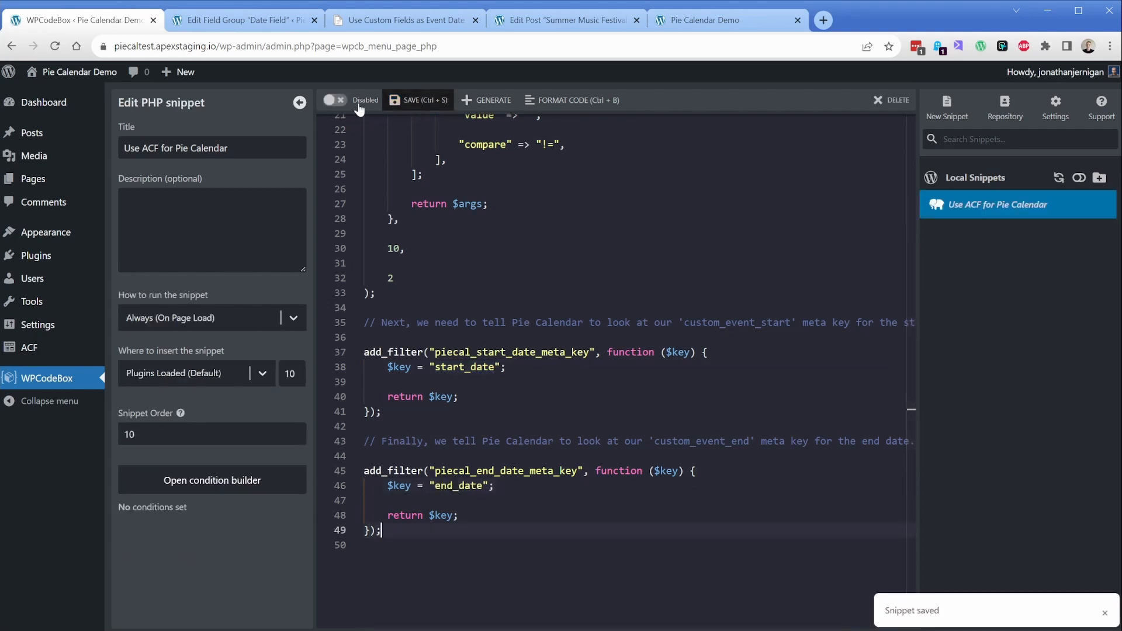
left_click(334, 99)
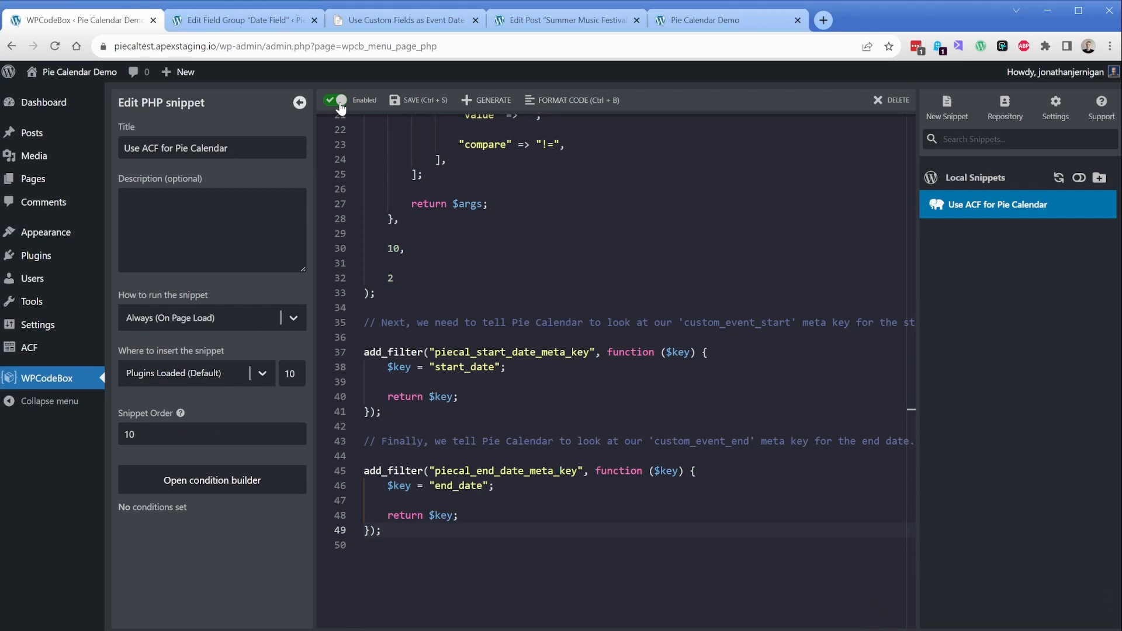
Step: View the July 2023 front-end calendar with Summer Music Festival spanning July 26–28
left_click(723, 20)
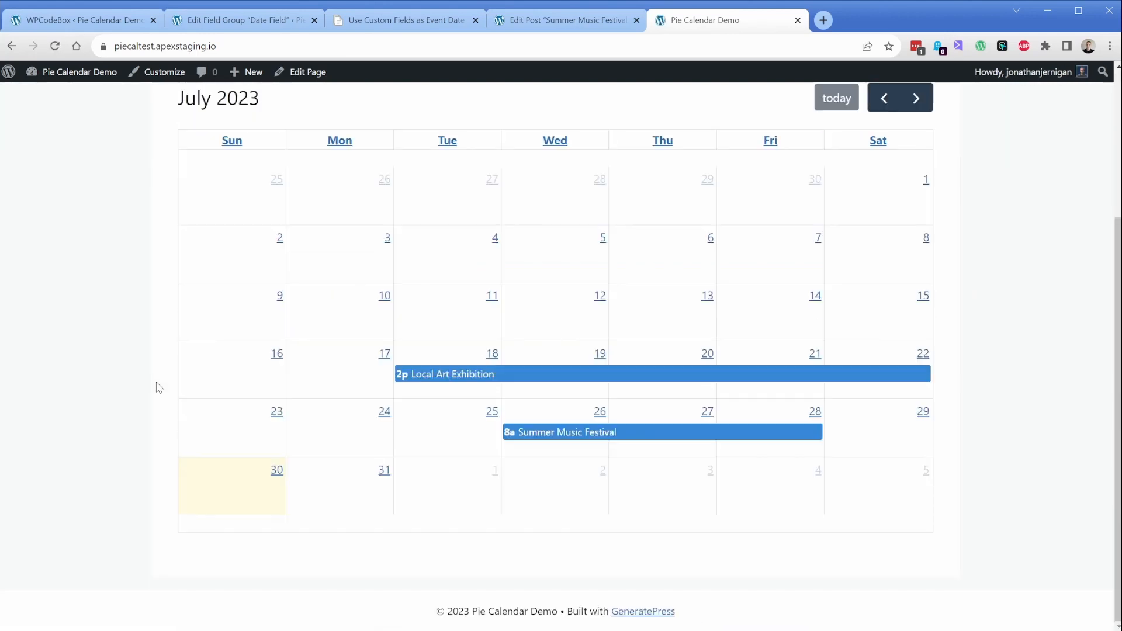
mouse_move(491, 380)
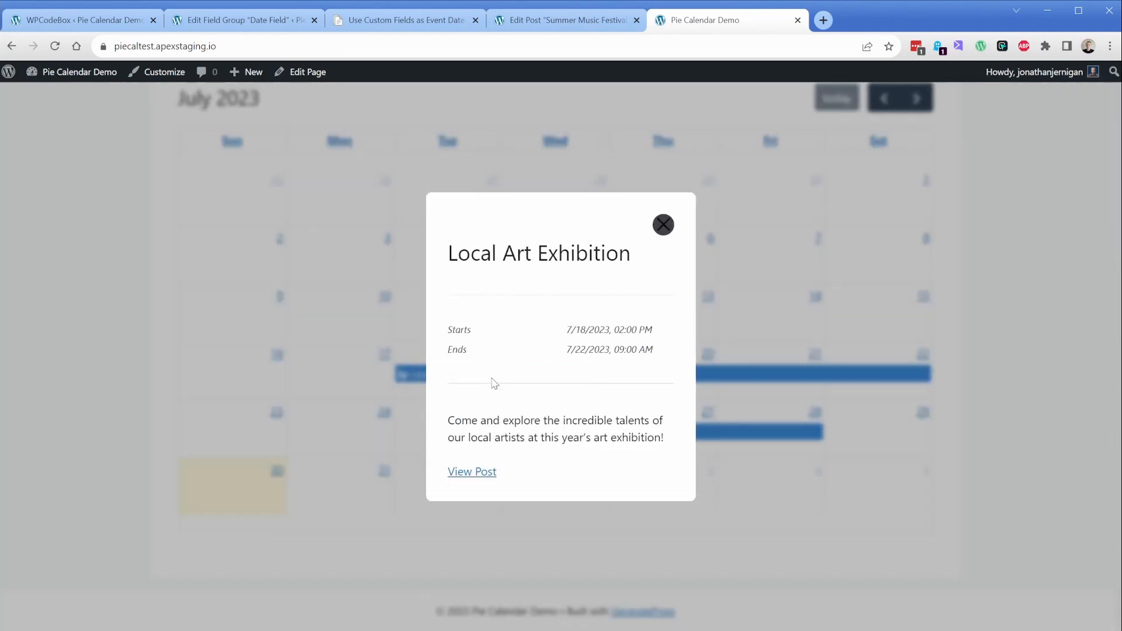
mouse_move(472, 474)
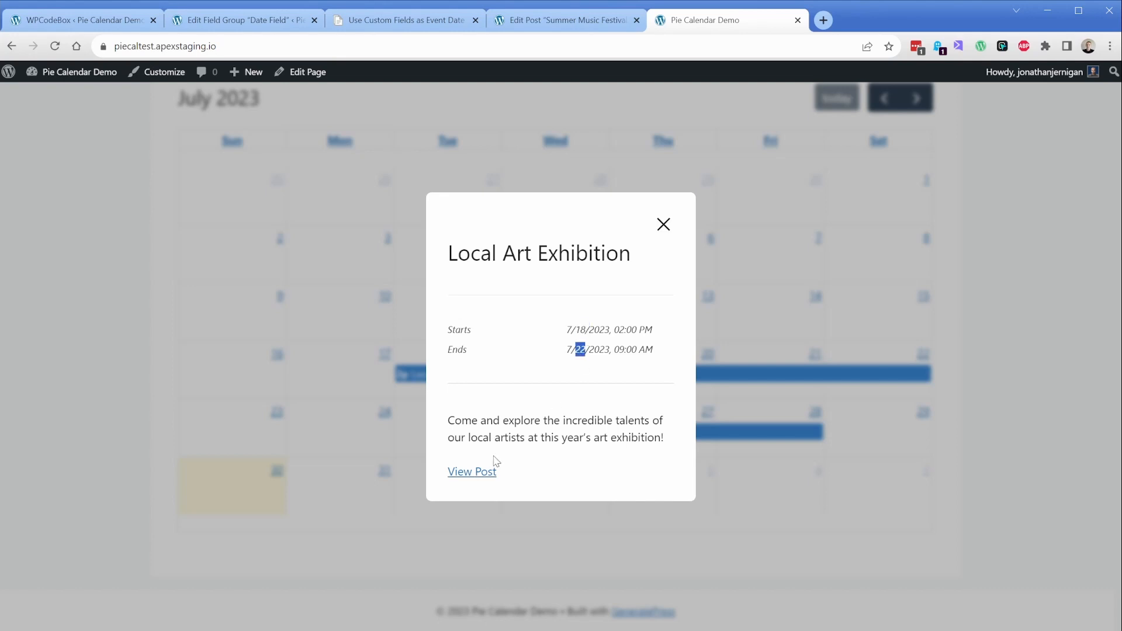
Step: Open the Local Art Exhibition post editor to check its July 18–22 custom dates
left_click(472, 471)
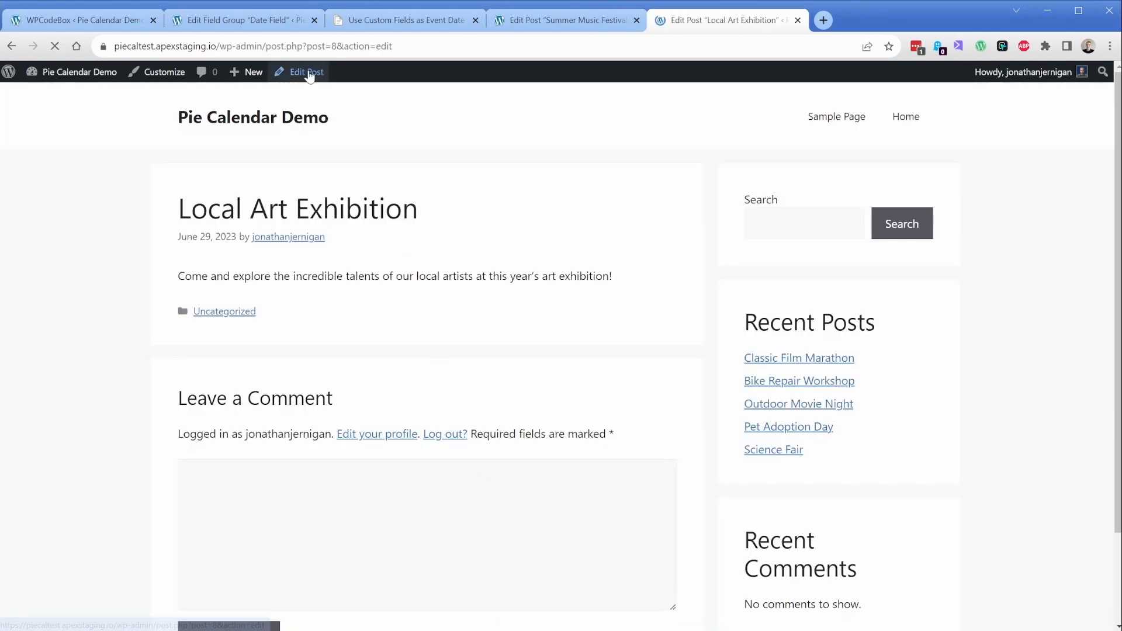
left_click(306, 72)
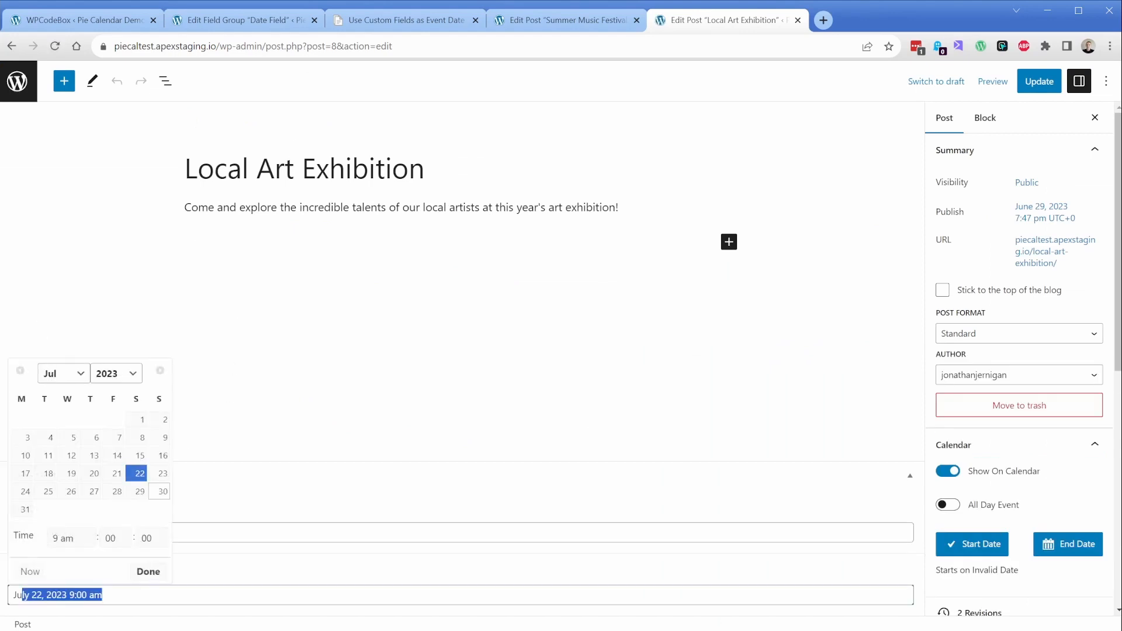
left_click(147, 573)
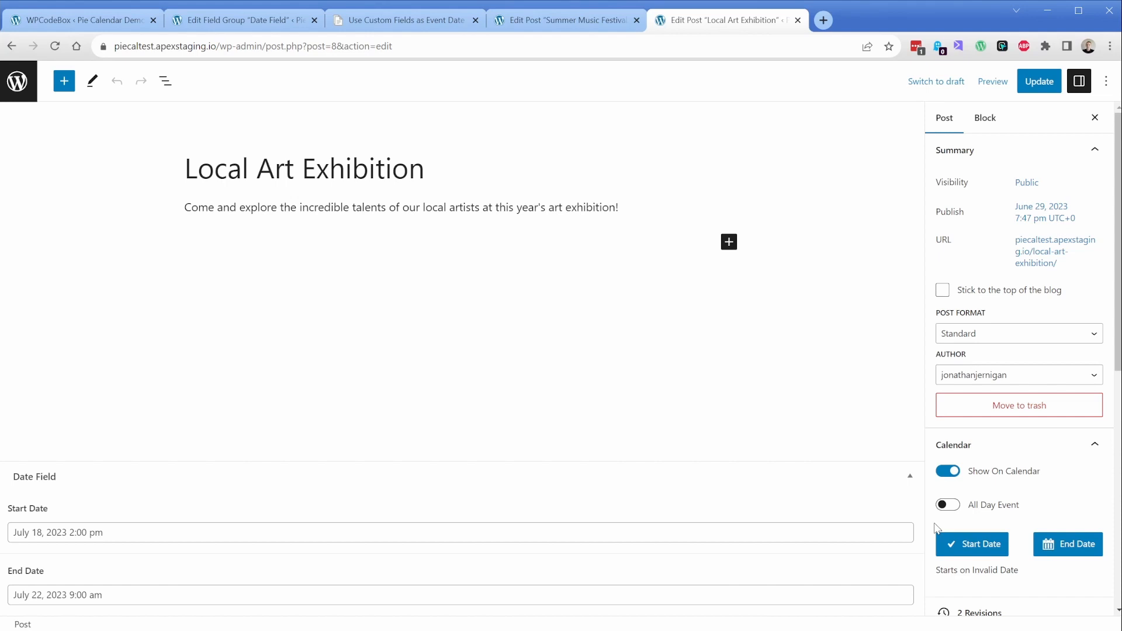